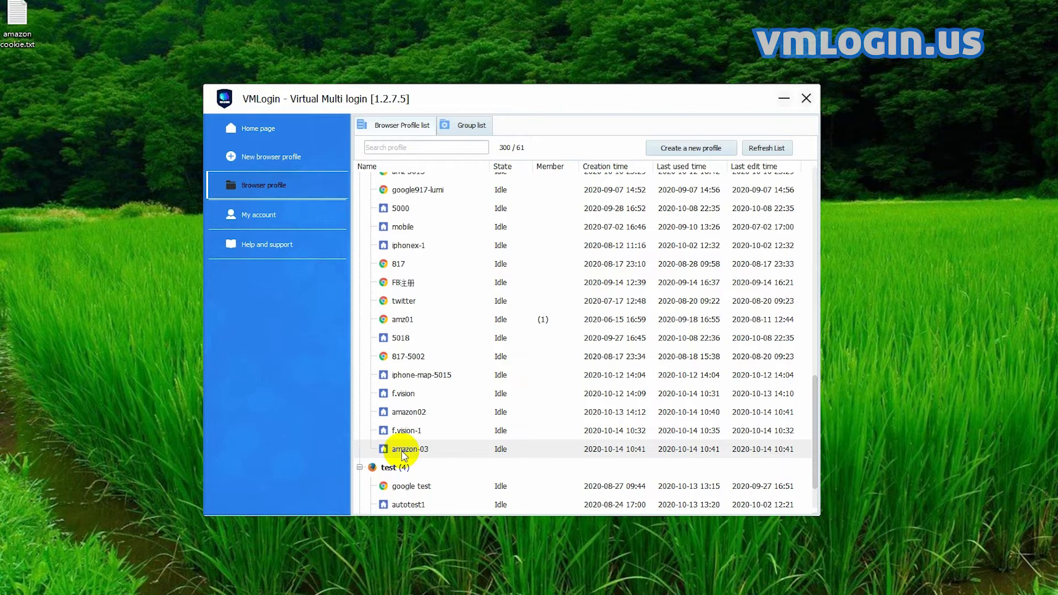
# - Launch the amazon-03 profile, confirm Amazon shows signed out, and close its browser
pyautogui.doubleClick(408, 449)
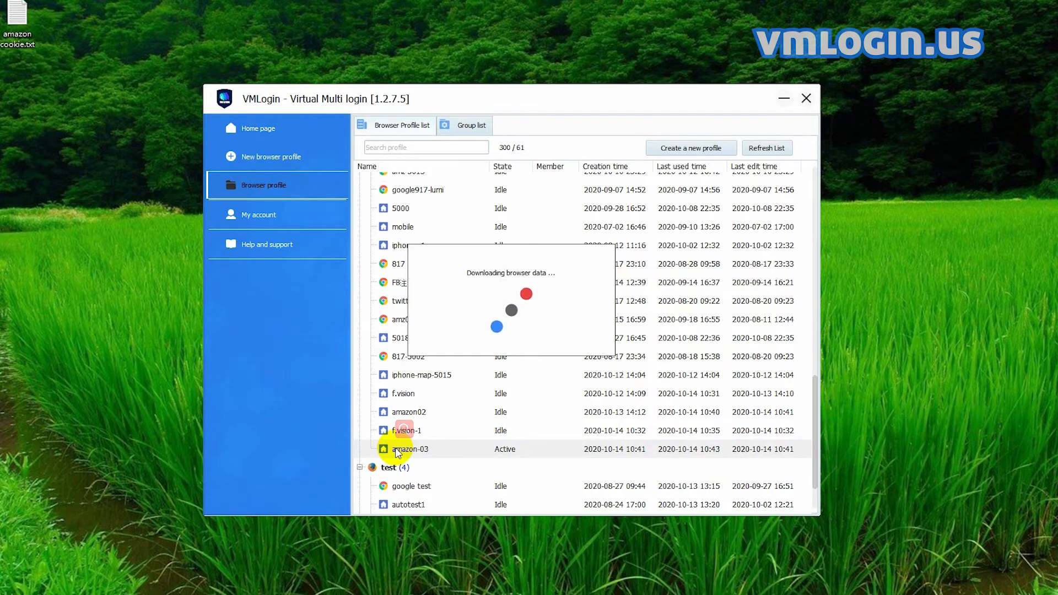
pyautogui.doubleClick(409, 449)
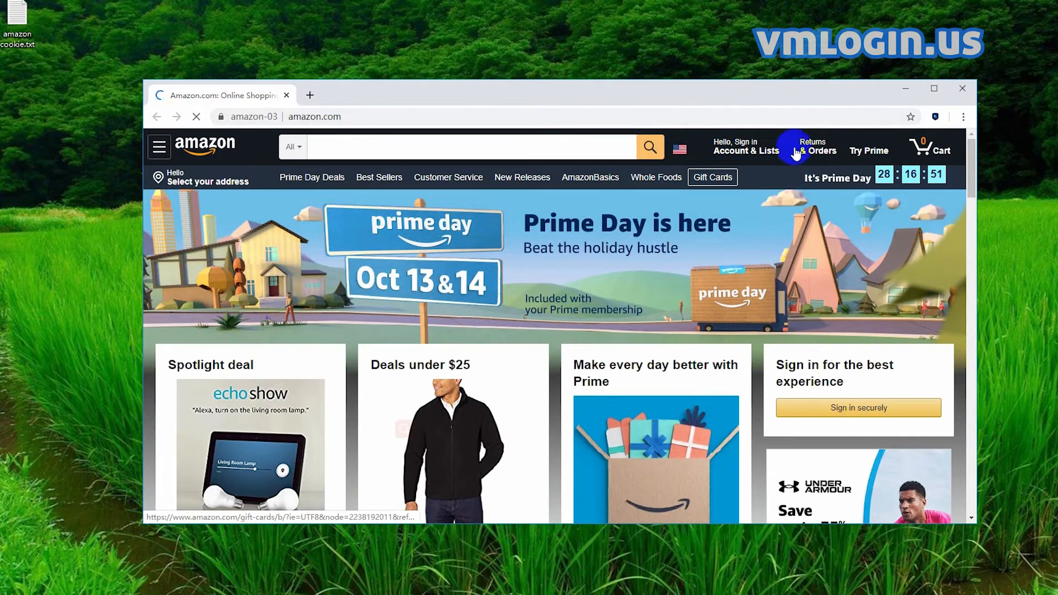
pyautogui.moveTo(961, 88)
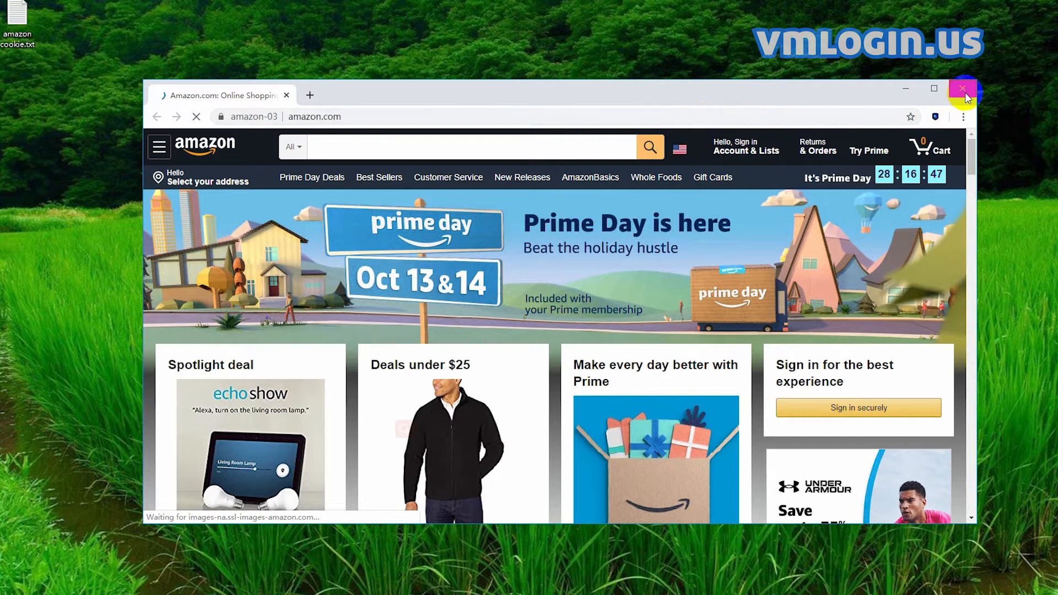
pyautogui.click(962, 89)
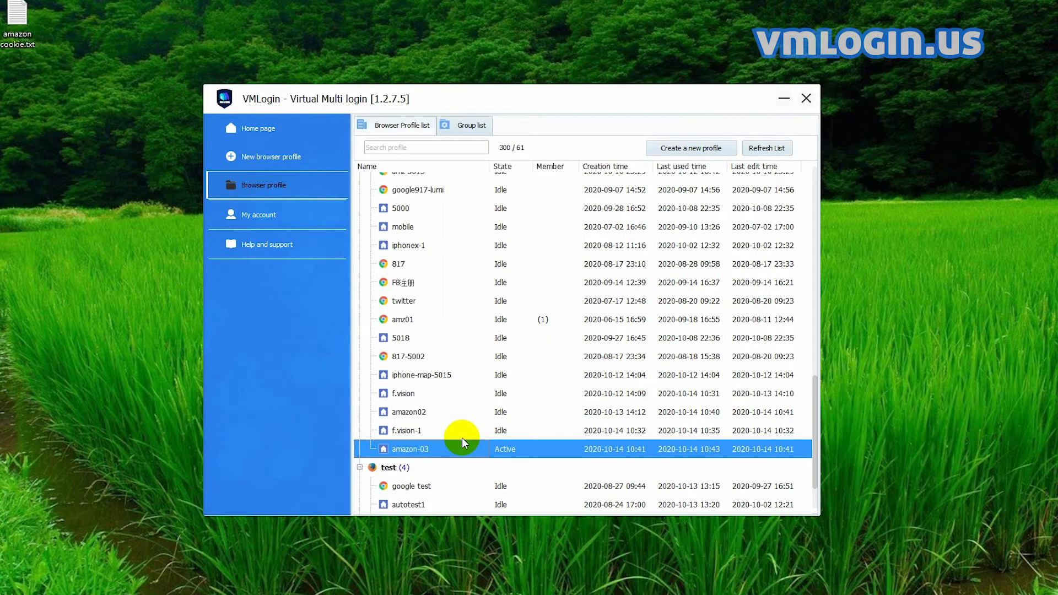
pyautogui.rightClick(410, 449)
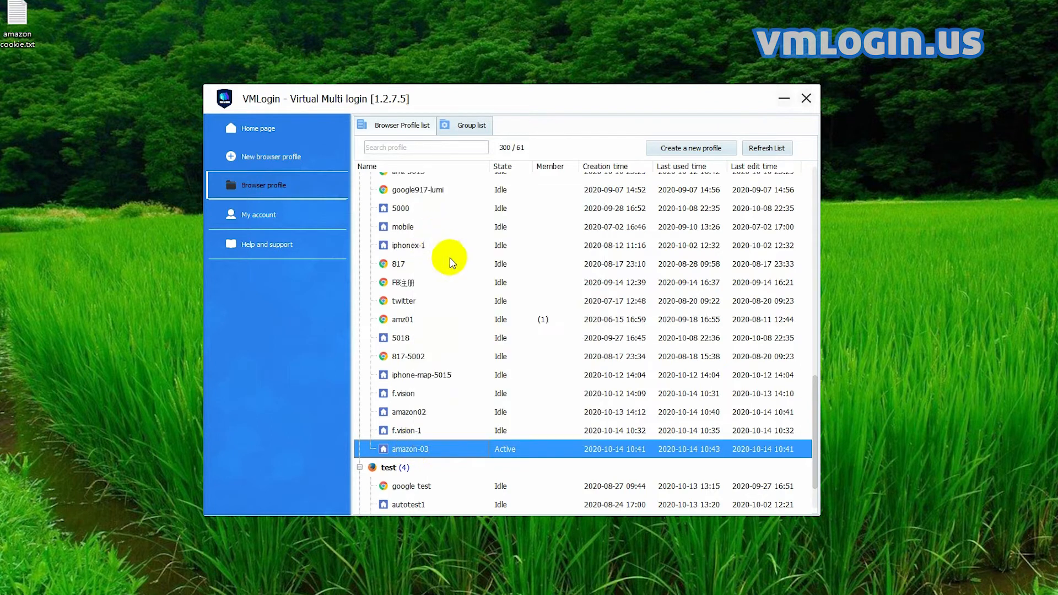
pyautogui.doubleClick(409, 448)
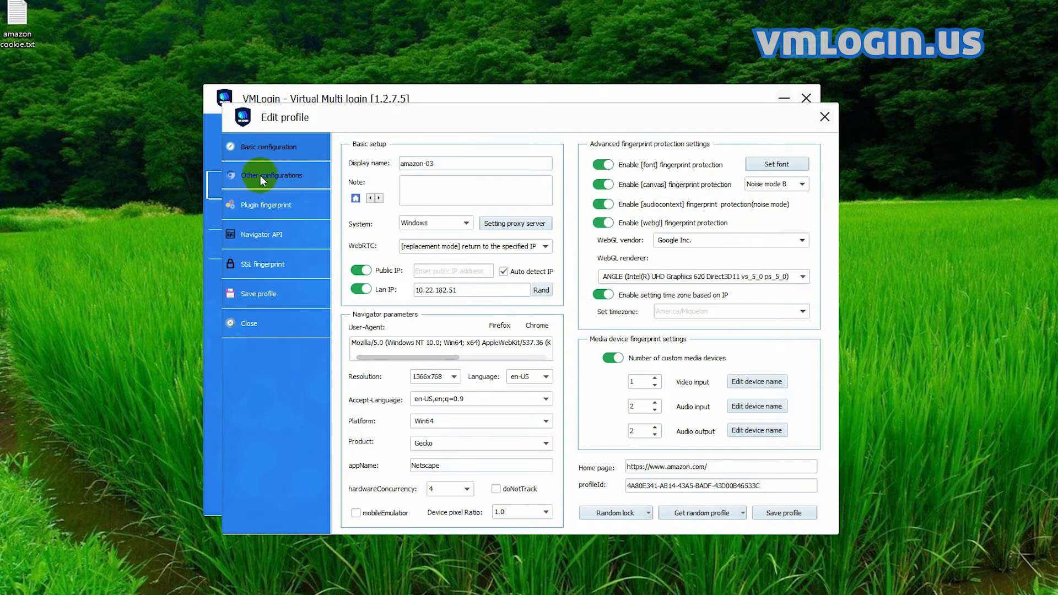
pyautogui.click(271, 174)
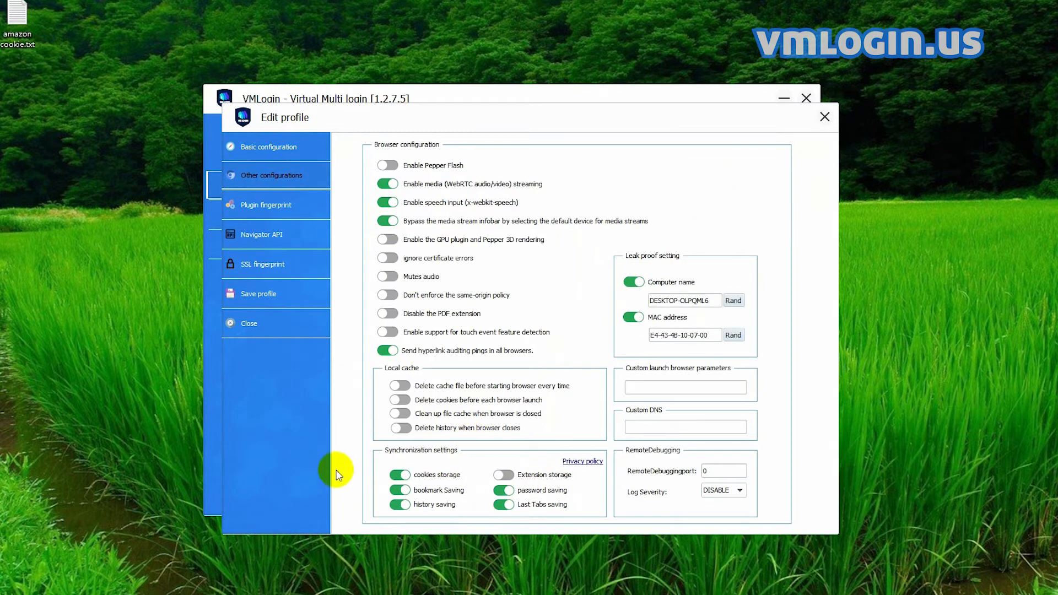
pyautogui.moveTo(553, 467)
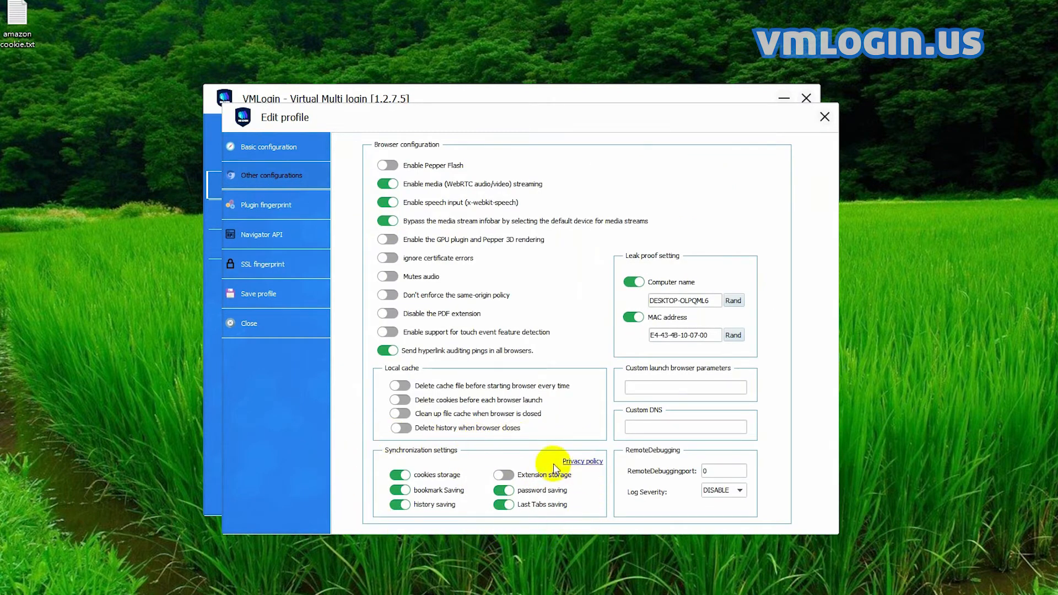
pyautogui.moveTo(824, 117)
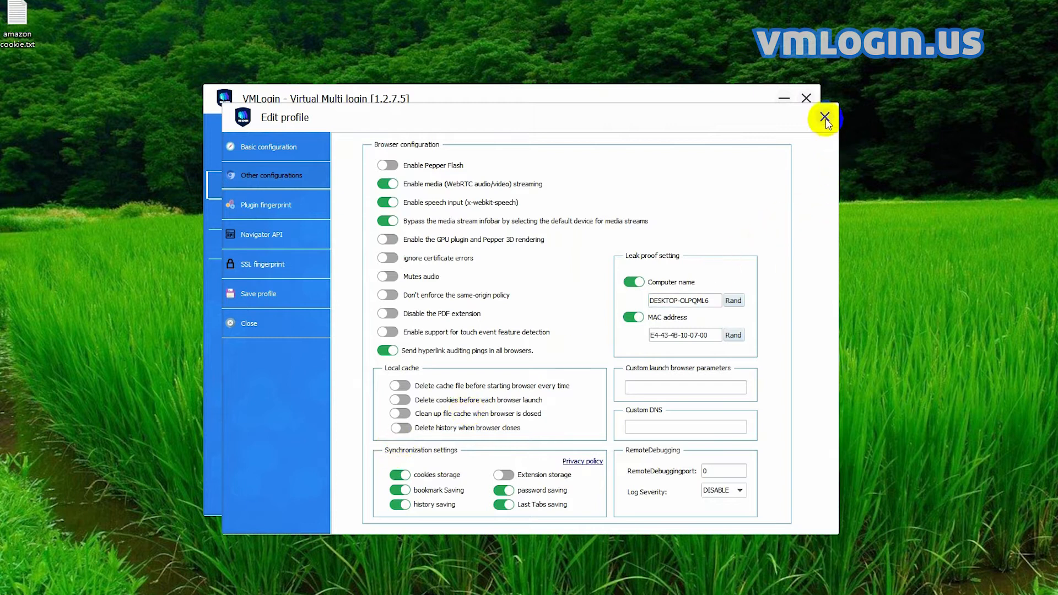
pyautogui.click(824, 118)
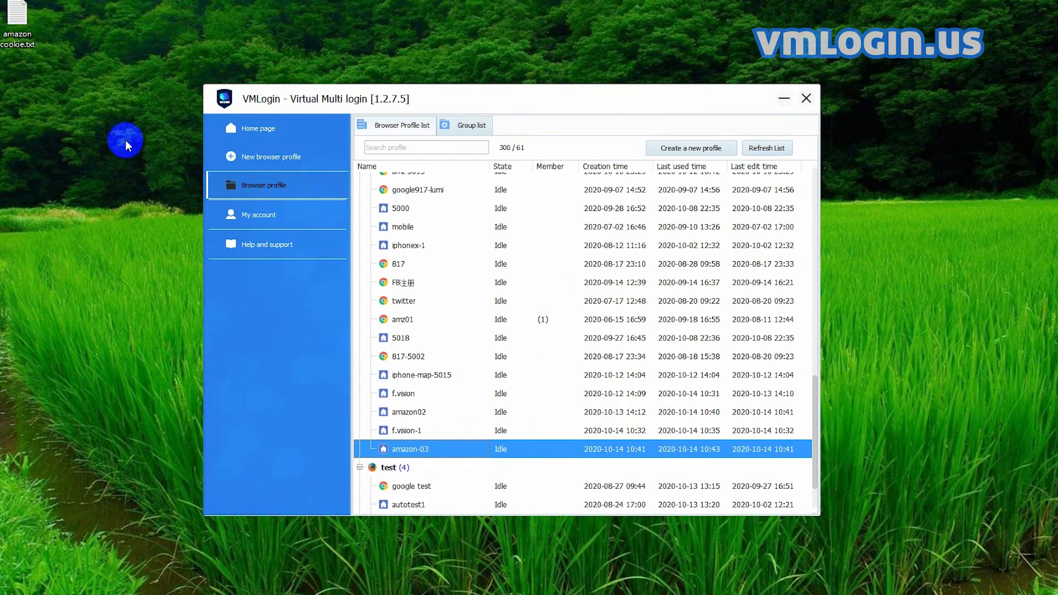
# - Import the clipboard cookies into amazon-03 and acknowledge the 263-cookie result
pyautogui.doubleClick(17, 17)
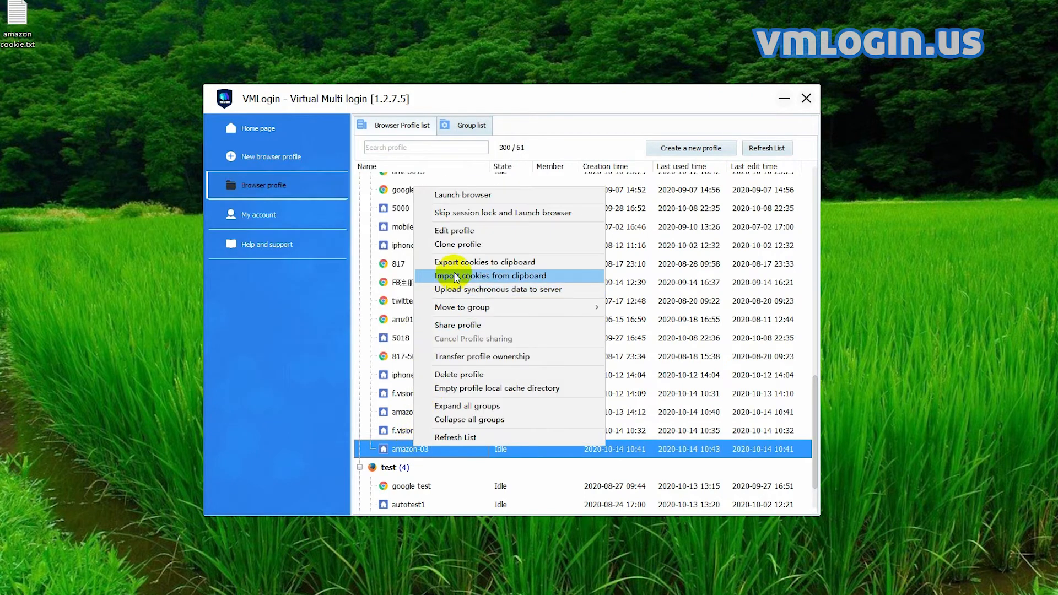
pyautogui.click(490, 276)
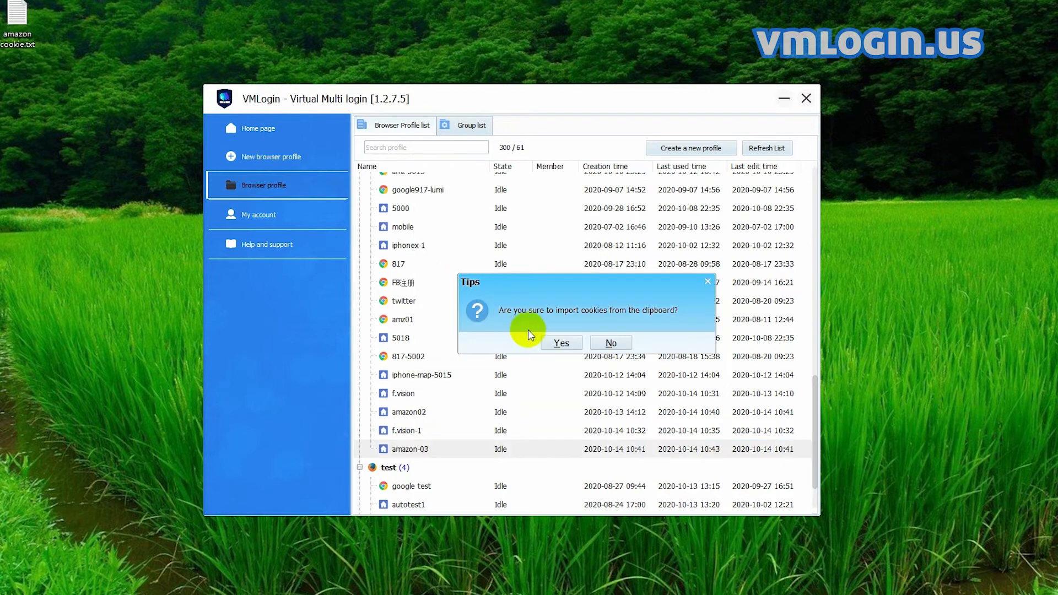
pyautogui.click(561, 343)
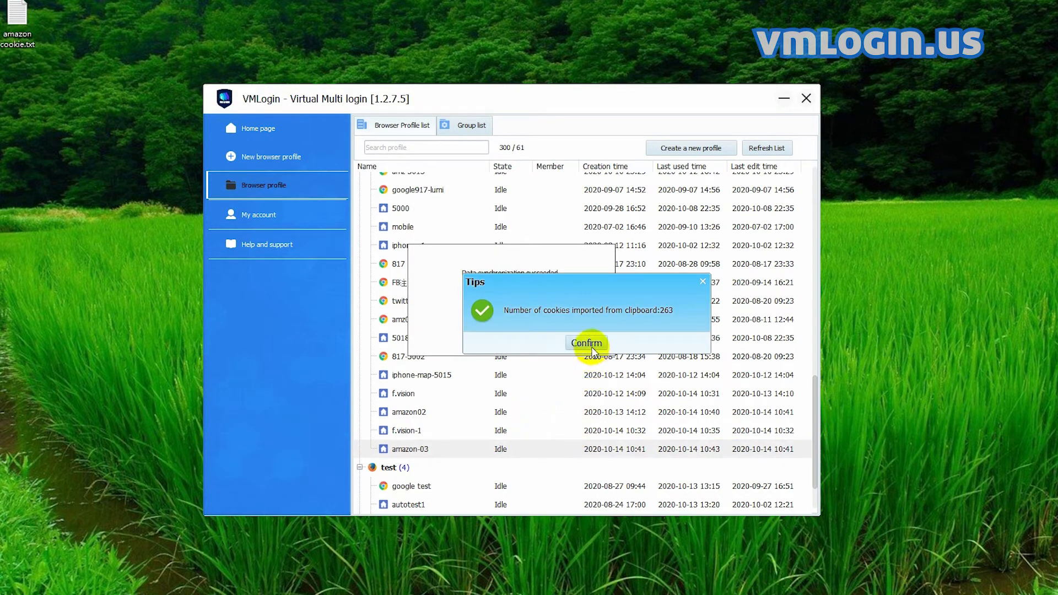
pyautogui.click(585, 342)
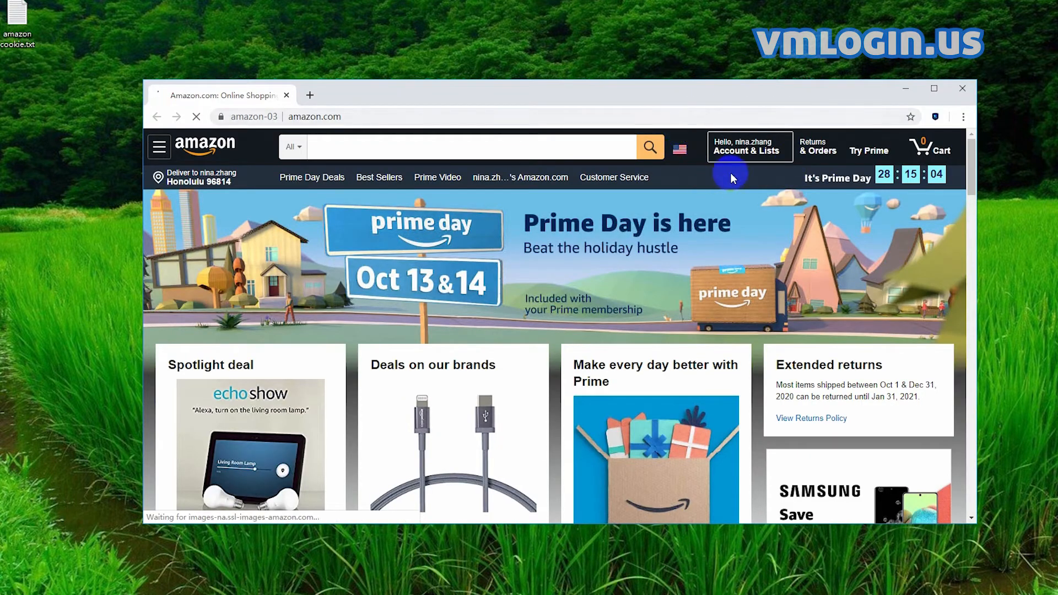
# - Open Amazon's Your Account page to verify amazon-03 is signed in
pyautogui.click(748, 147)
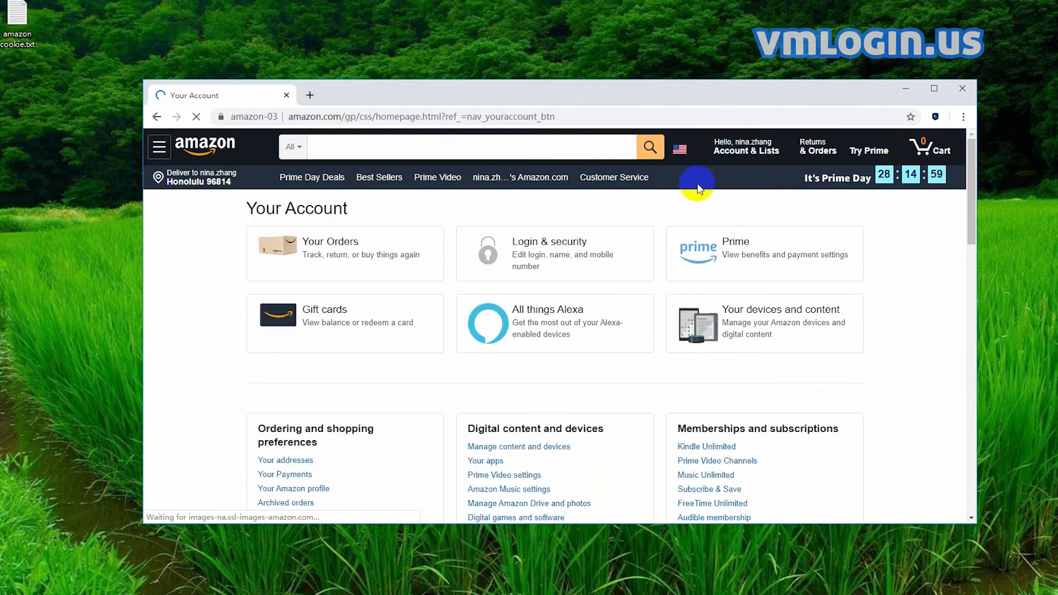
pyautogui.scroll(-3)
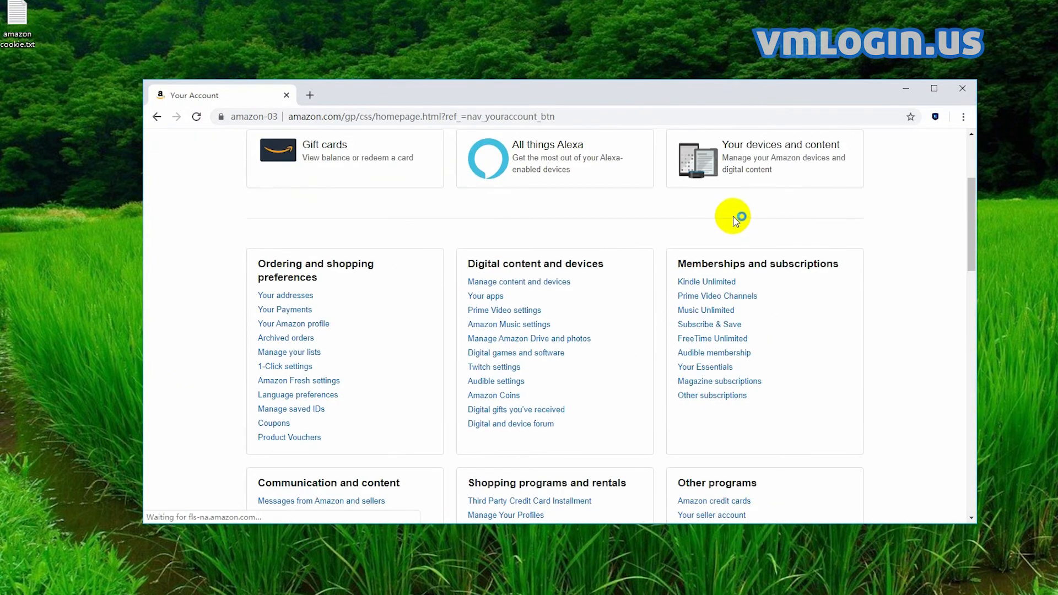
pyautogui.scroll(3)
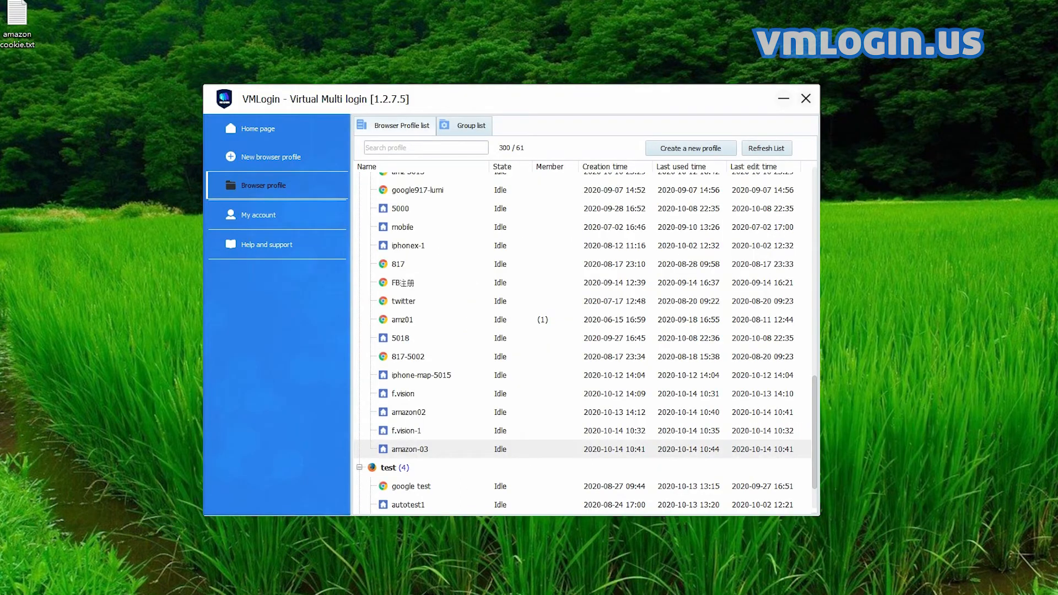
# - Export amazon-03's cookies to the clipboard and dismiss the success message
pyautogui.rightClick(409, 448)
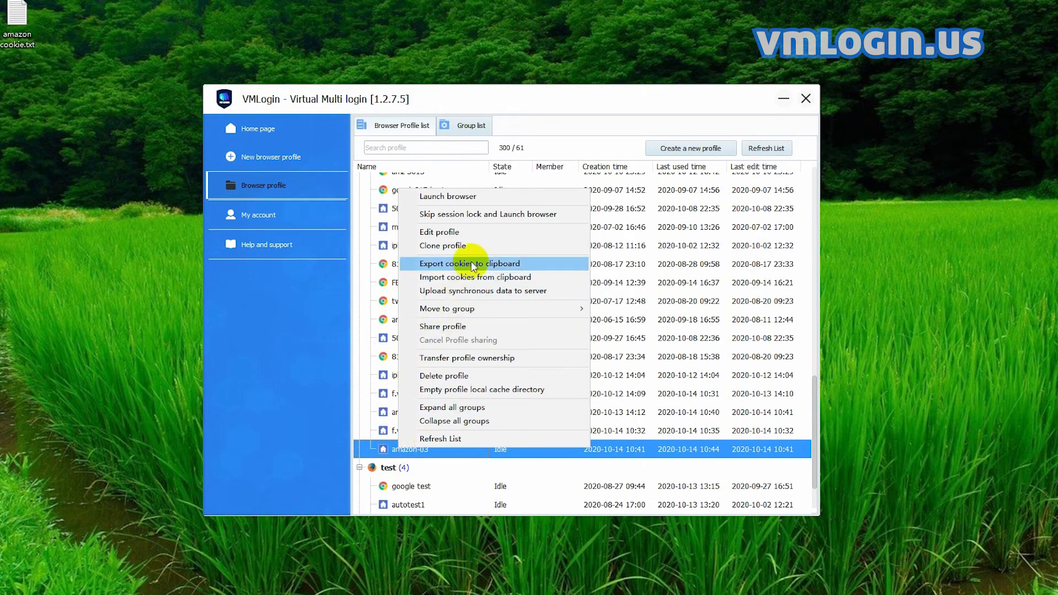
pyautogui.moveTo(490, 268)
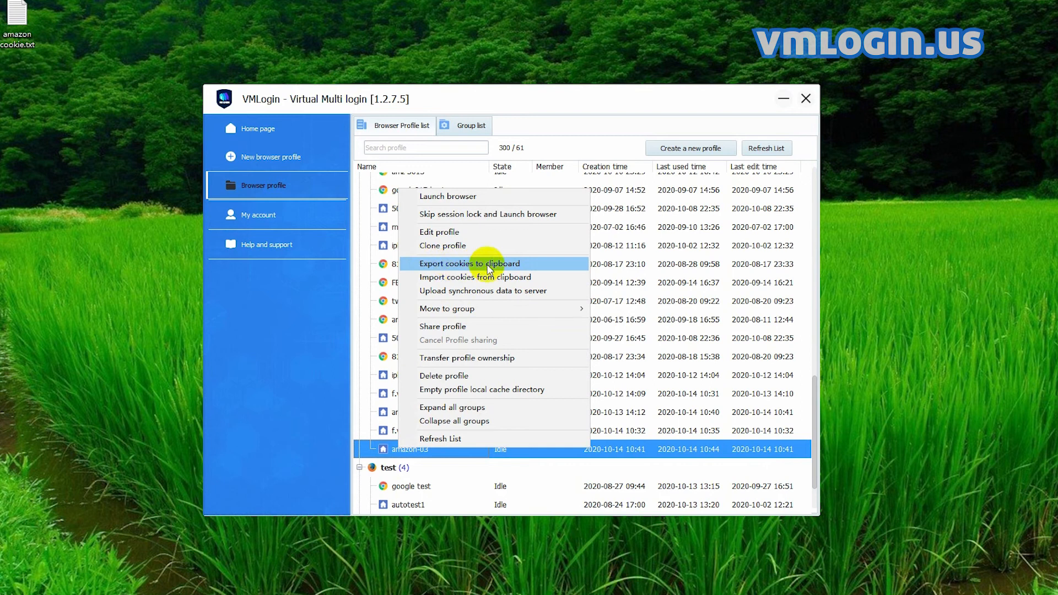
pyautogui.click(469, 263)
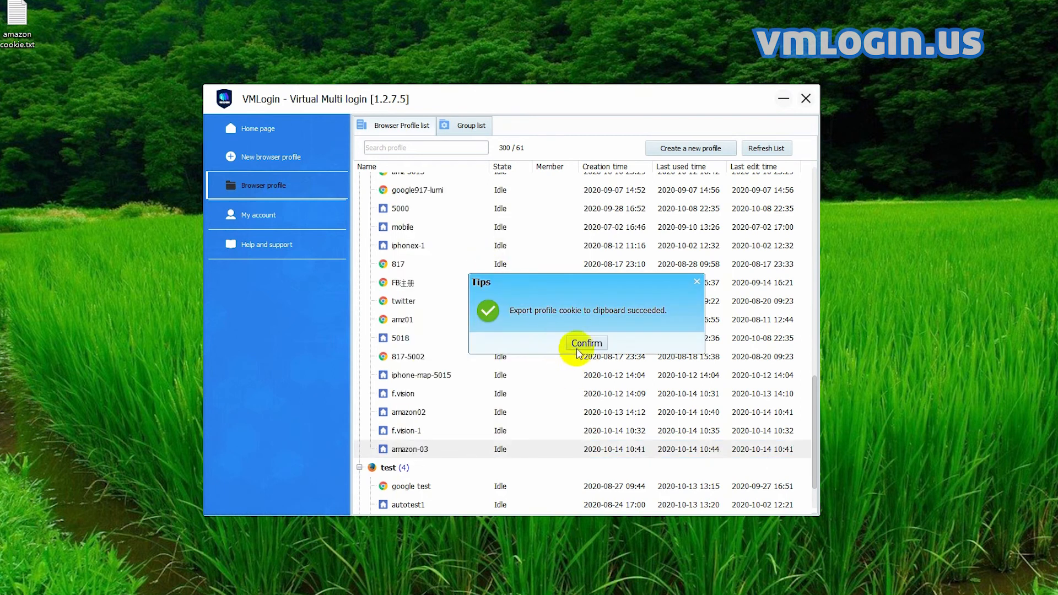
pyautogui.click(584, 343)
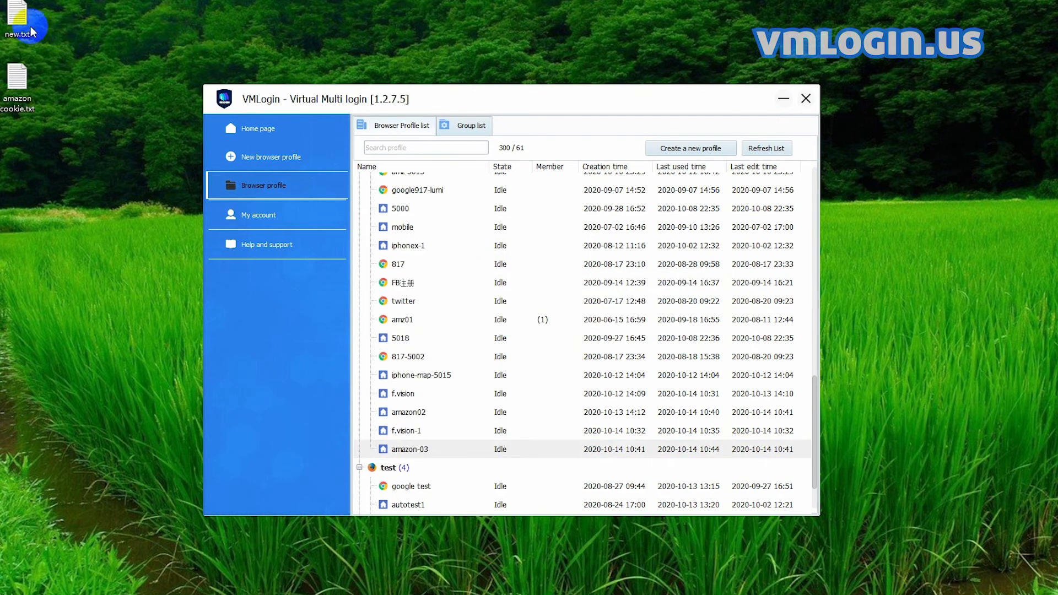
# - Open new.txt from the desktop in Notepad
pyautogui.doubleClick(17, 18)
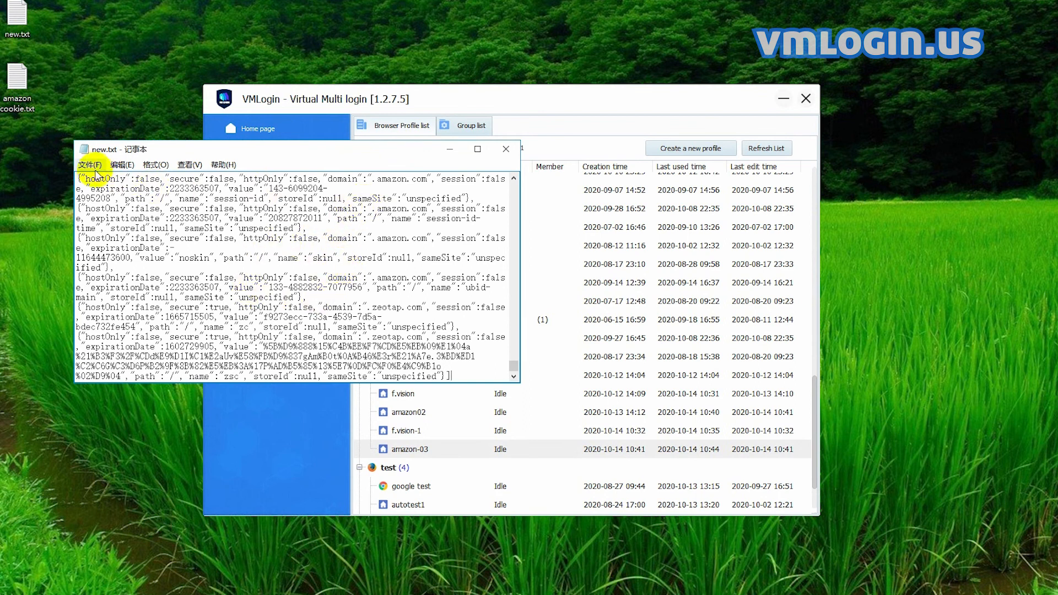
pyautogui.moveTo(463, 150)
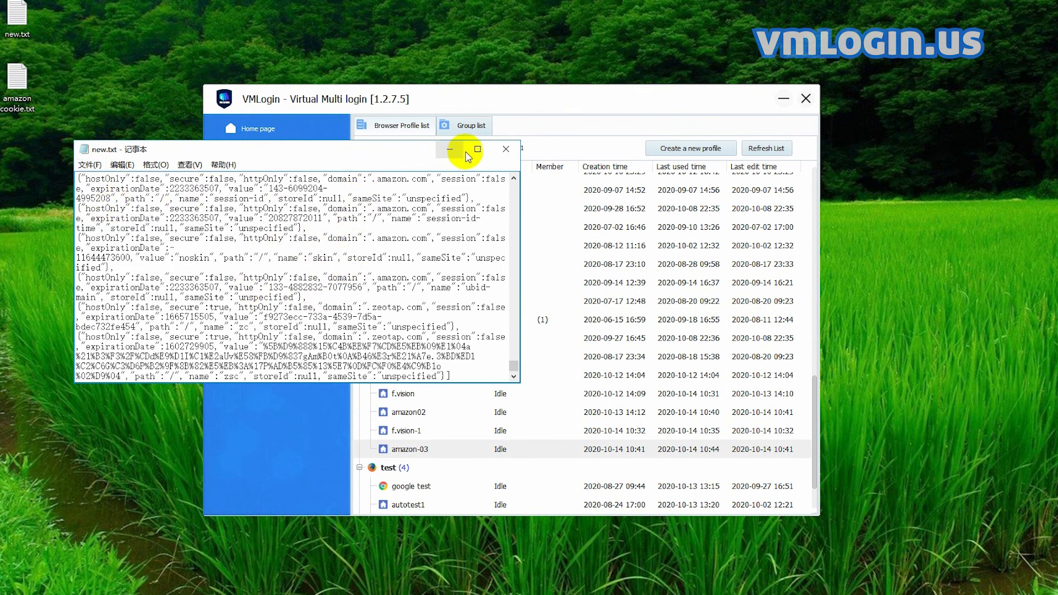